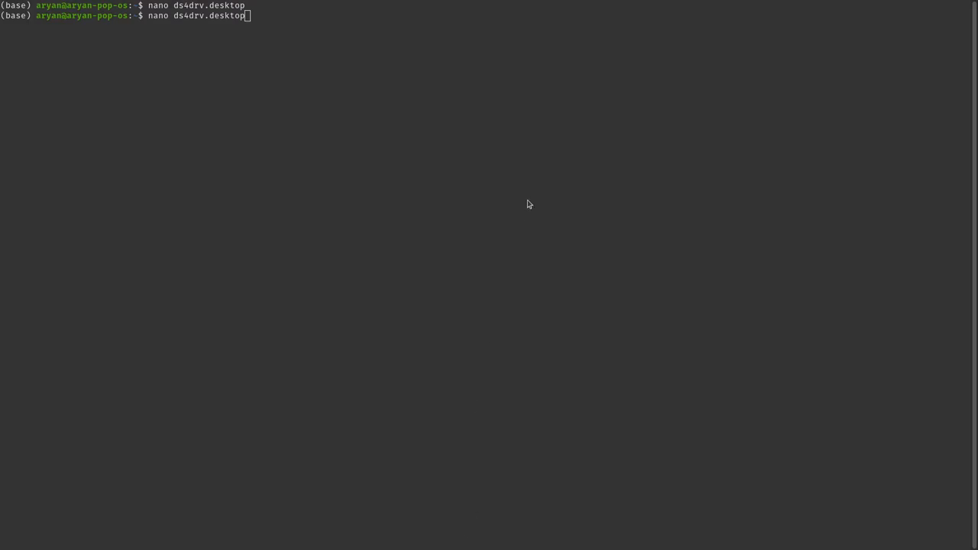
pyautogui.moveTo(448, 361)
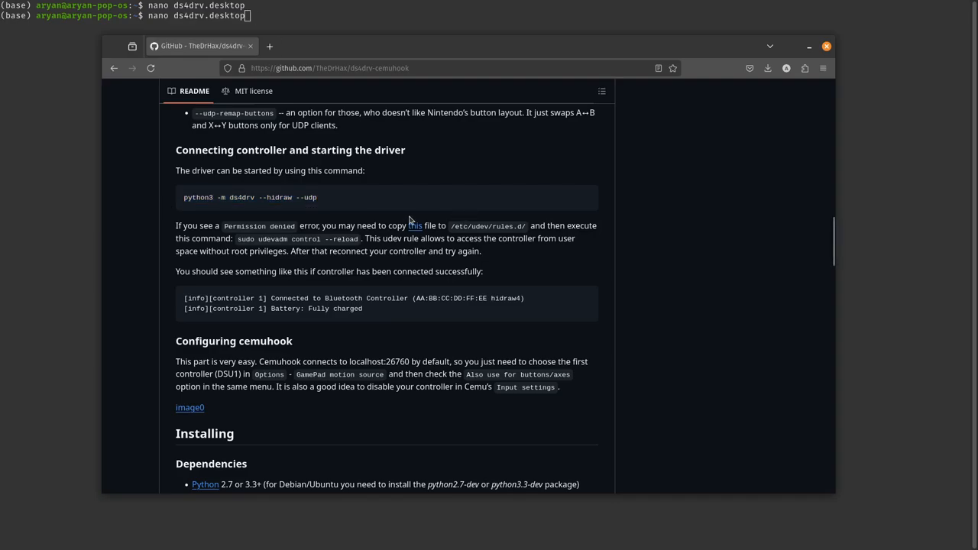
pyautogui.moveTo(644, 184)
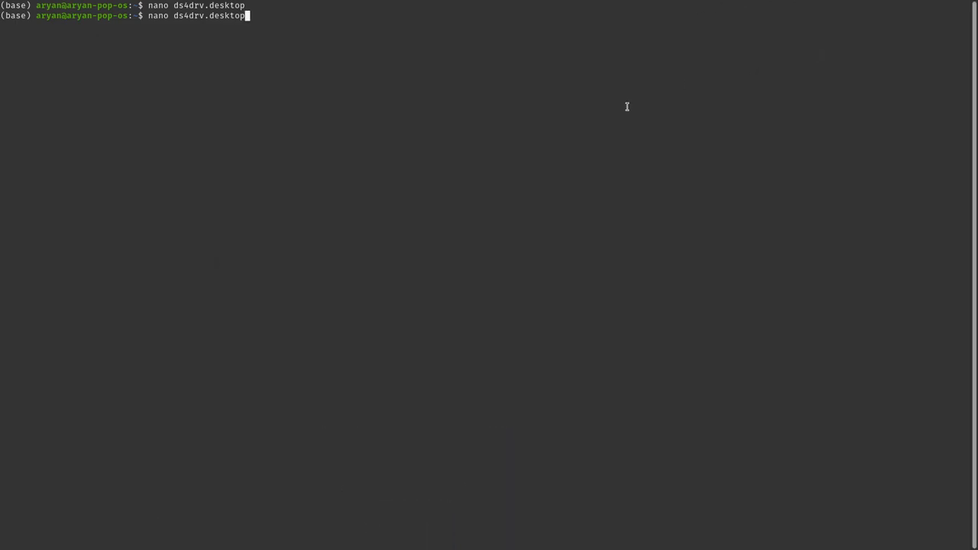
pyautogui.moveTo(491, 82)
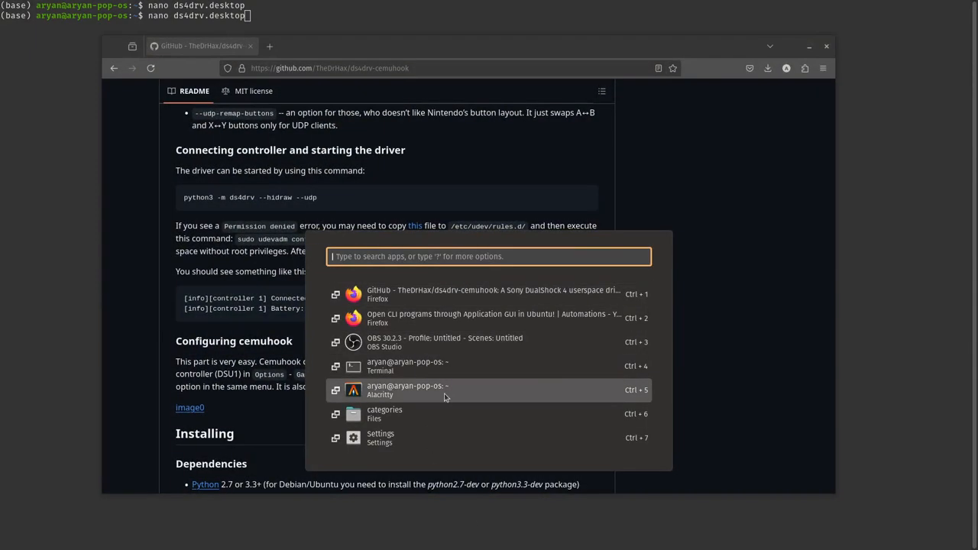
# Switch from the terminal to the Firefox window showing the ds4drv-cemuhook README
pyautogui.press('Escape')
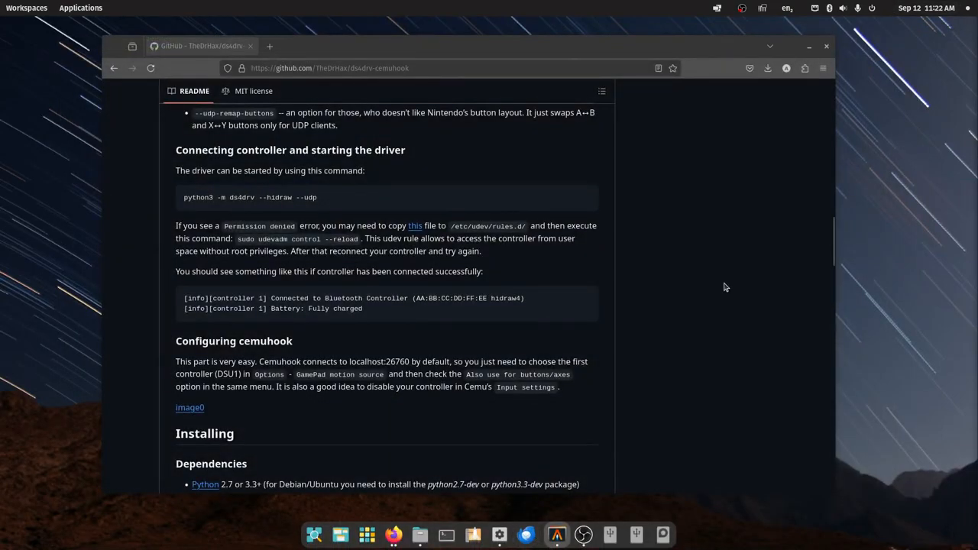
pyautogui.moveTo(483, 396)
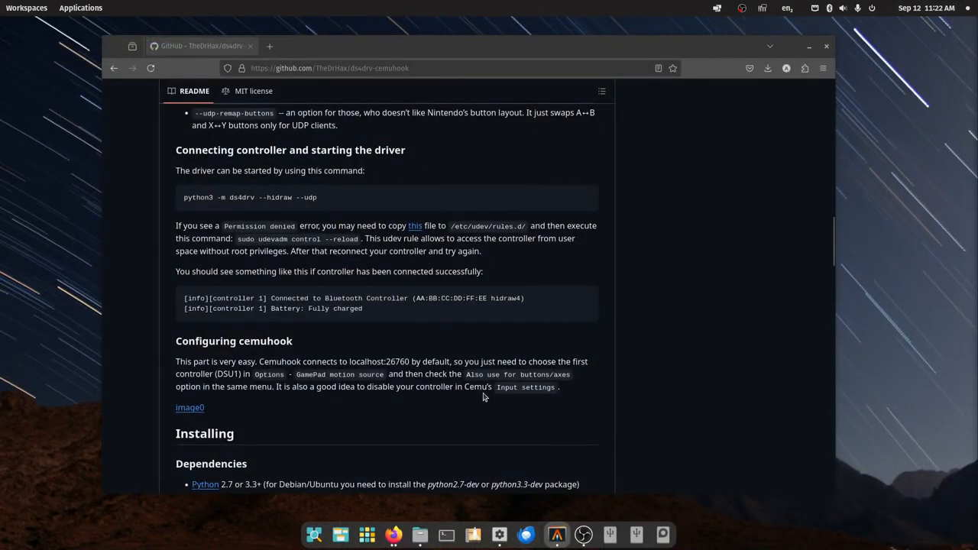
# Scroll up the README to the python3 -m ds4drv --hidraw --udp command
pyautogui.scroll(3)
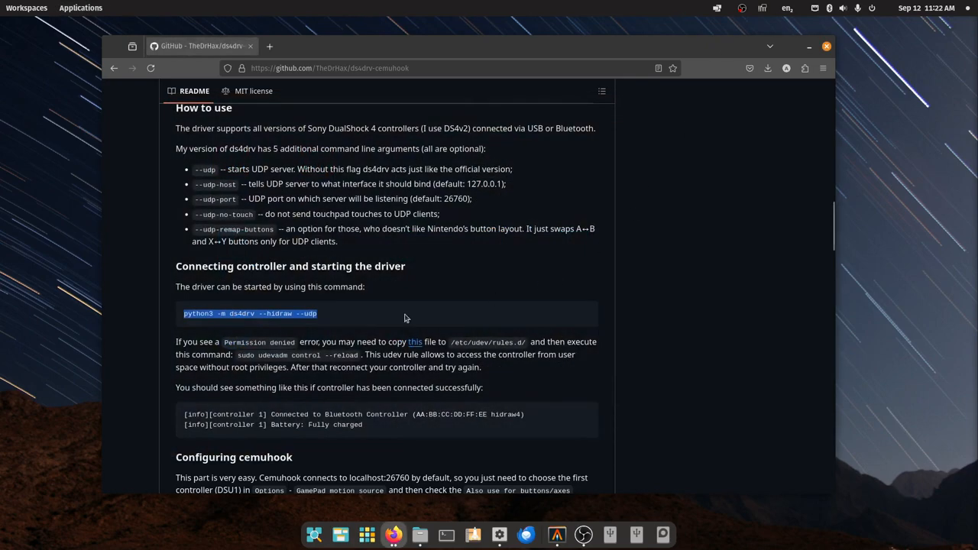
pyautogui.moveTo(367, 330)
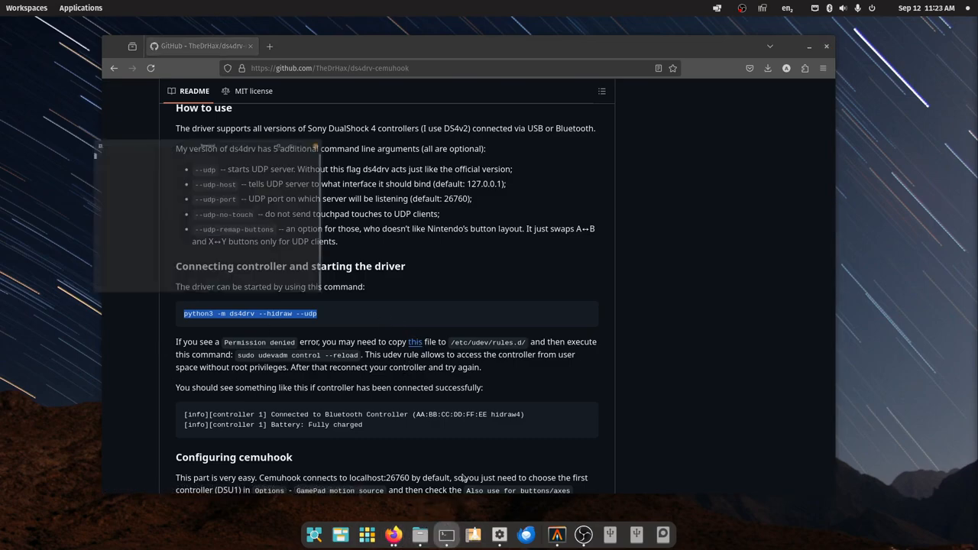
# Open a new terminal and run nano DS4DRV to begin the launcher file
pyautogui.click(446, 535)
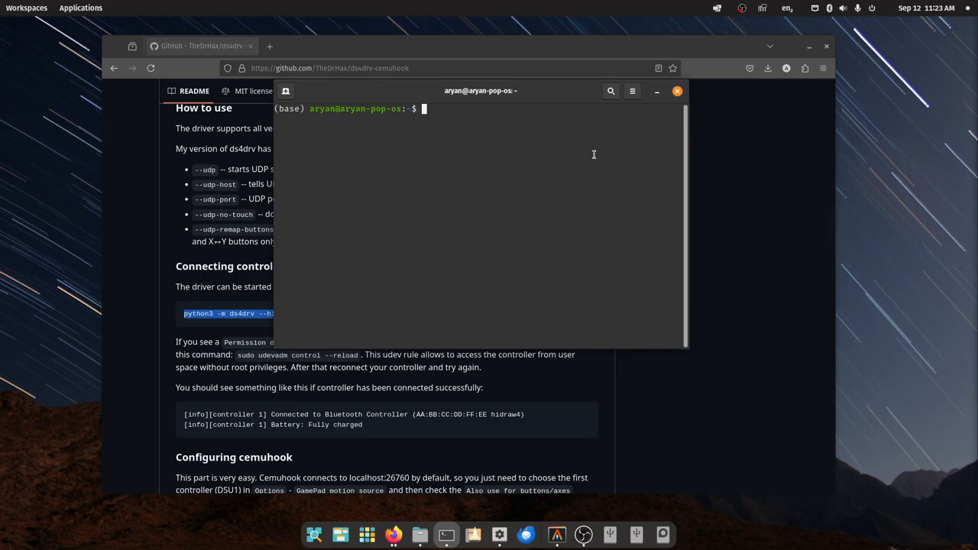
pyautogui.write('nano')
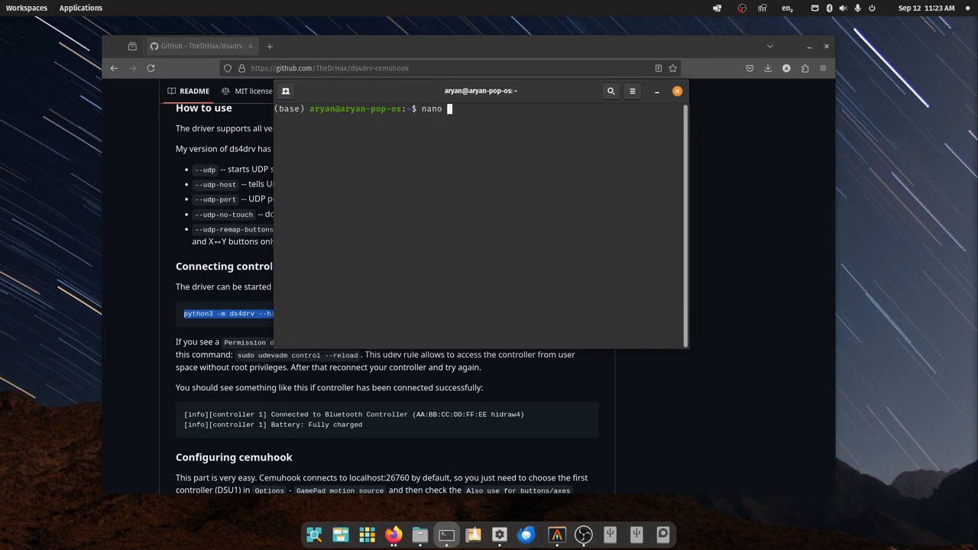
pyautogui.write('D')
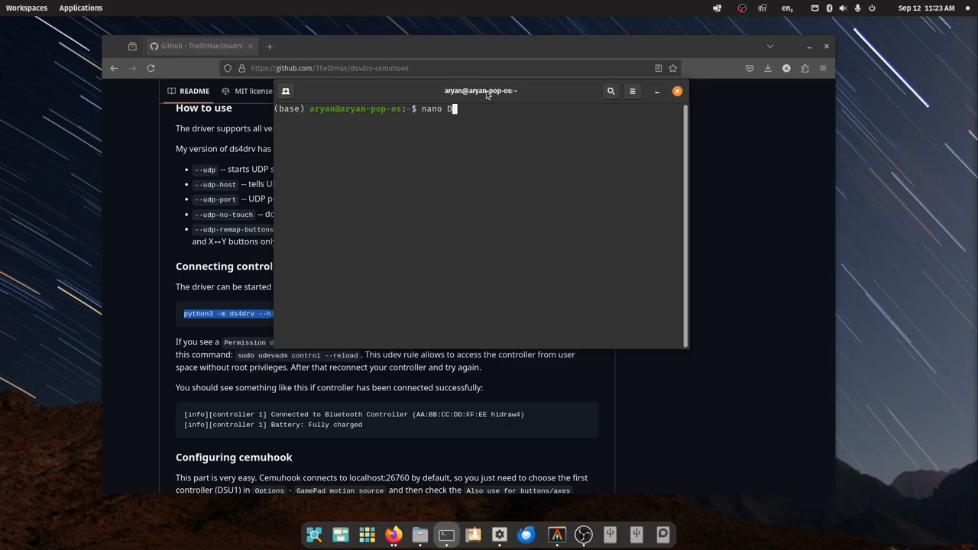
pyautogui.write('S4DRV')
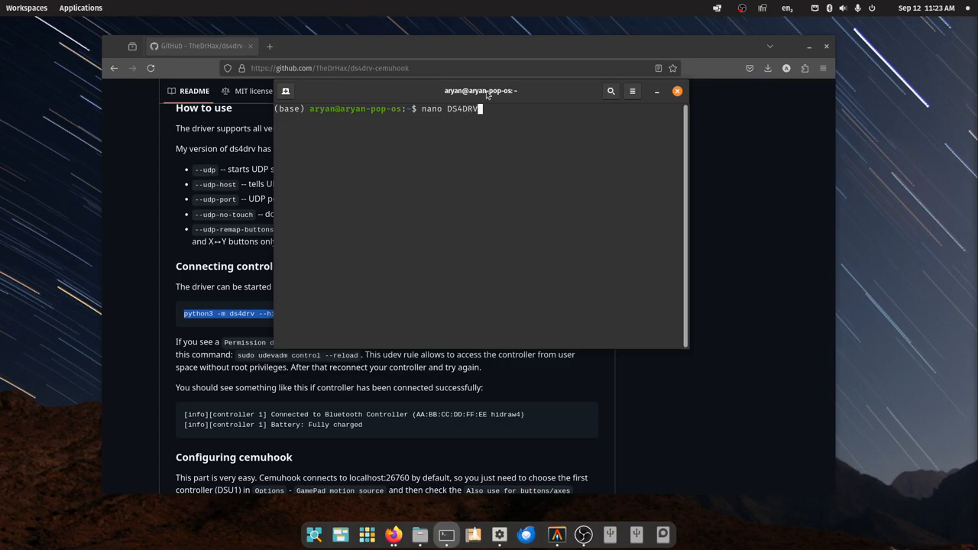
pyautogui.press('Return')
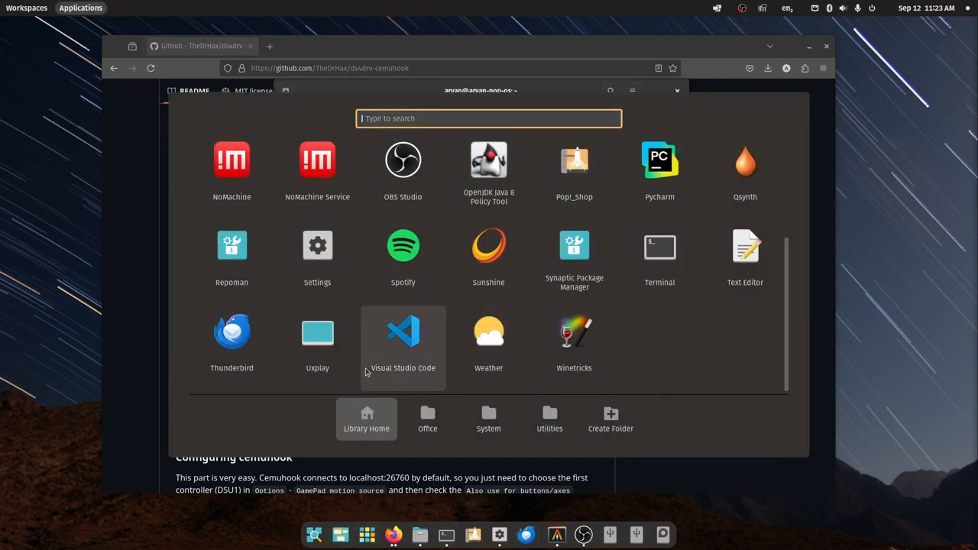
pyautogui.write('uxpl')
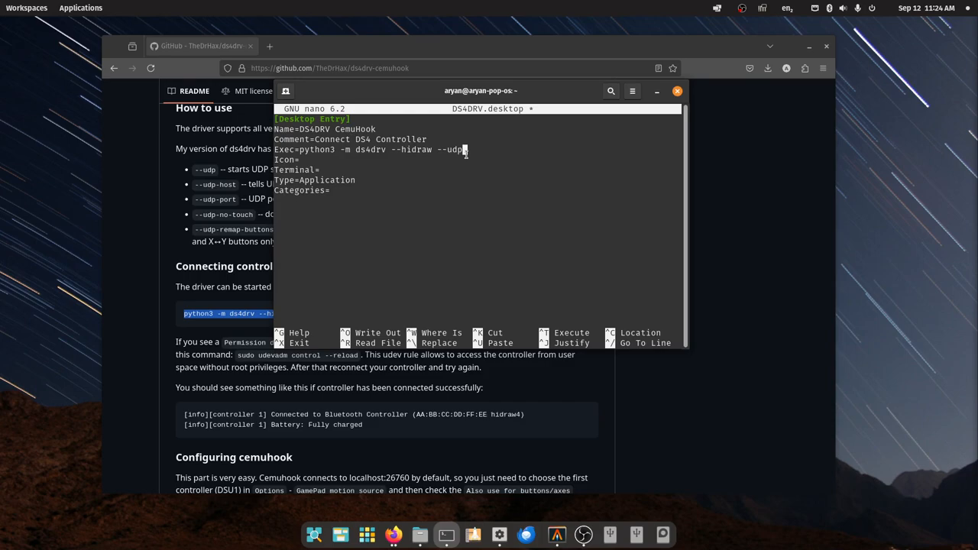
pyautogui.moveTo(466, 150)
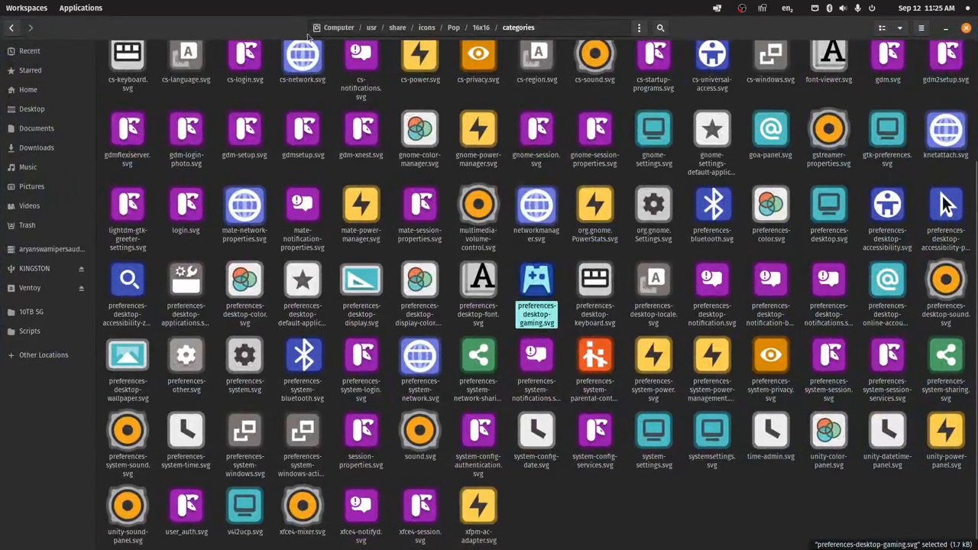
pyautogui.moveTo(595, 436)
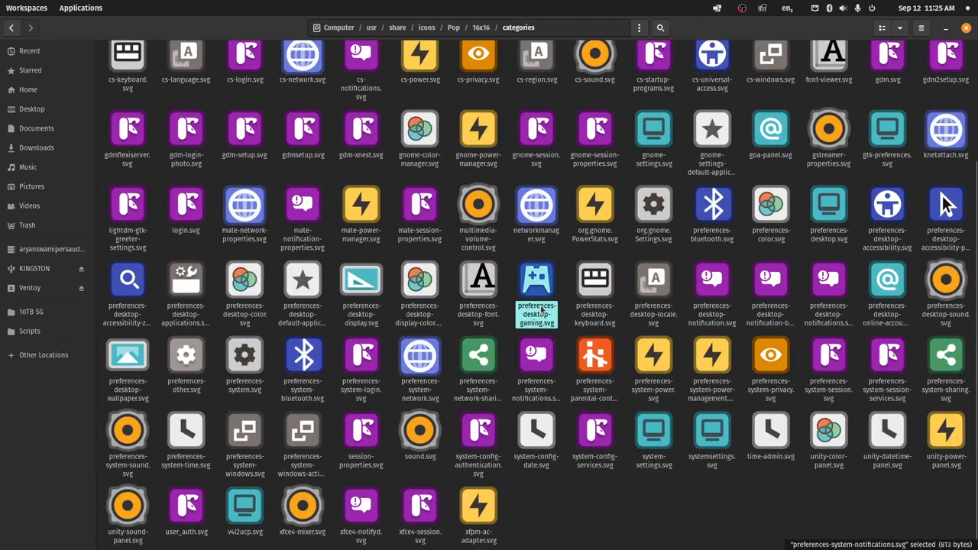
# Right-click the applications-games gamepad icon in /usr/share/icons/Pop/16x16/categories
pyautogui.rightClick(537, 280)
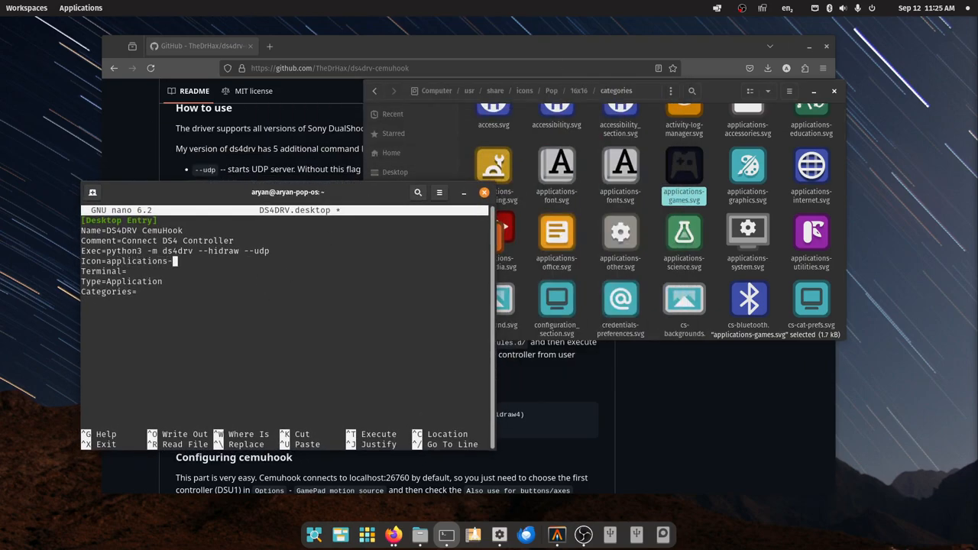
# Enter Icon=applications-games, Terminal=true, Categories=Utilities and save DS4DRV.desktop
pyautogui.write('games')
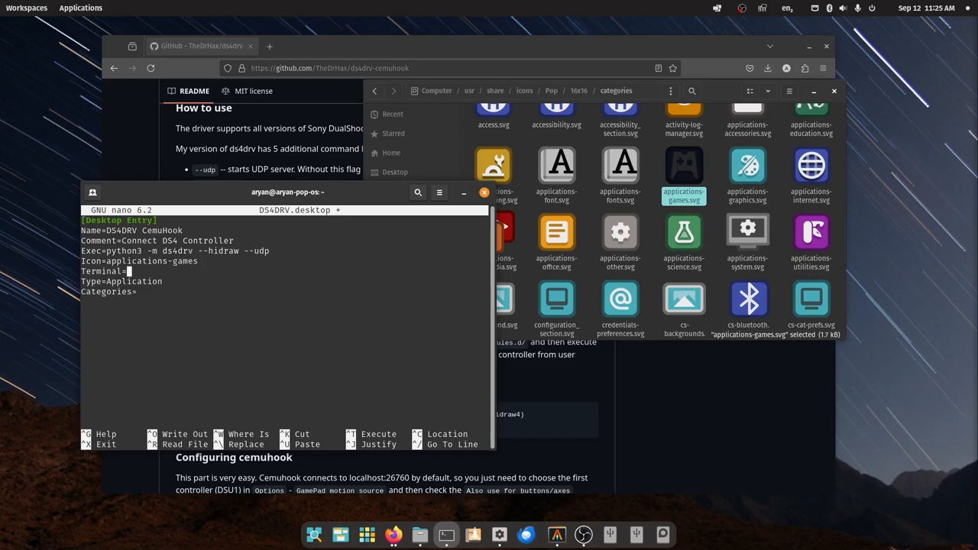
pyautogui.write('true')
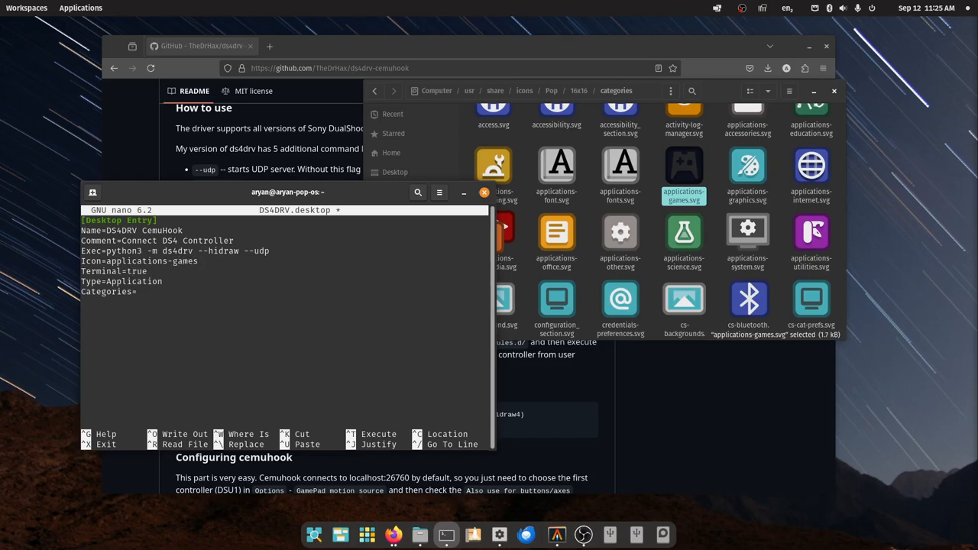
pyautogui.write('U')
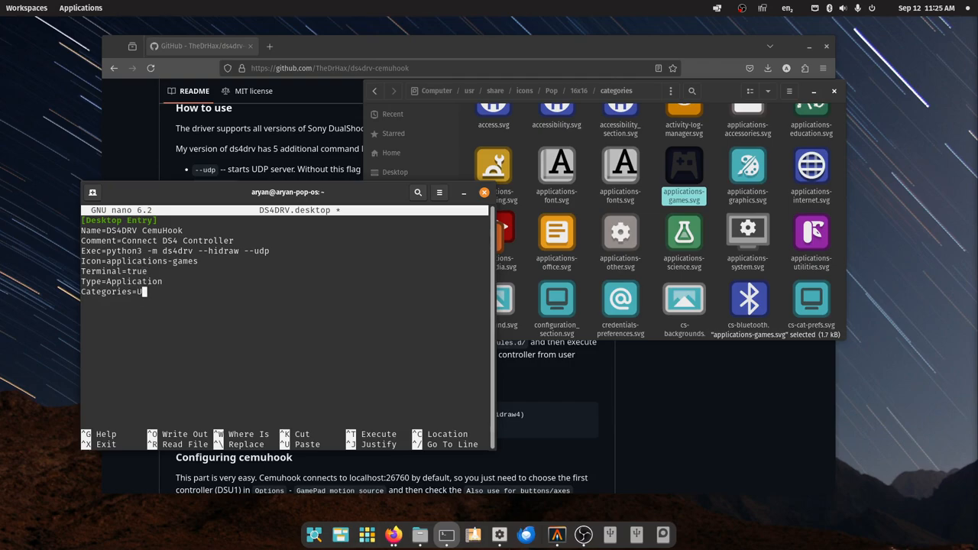
pyautogui.write('tilities')
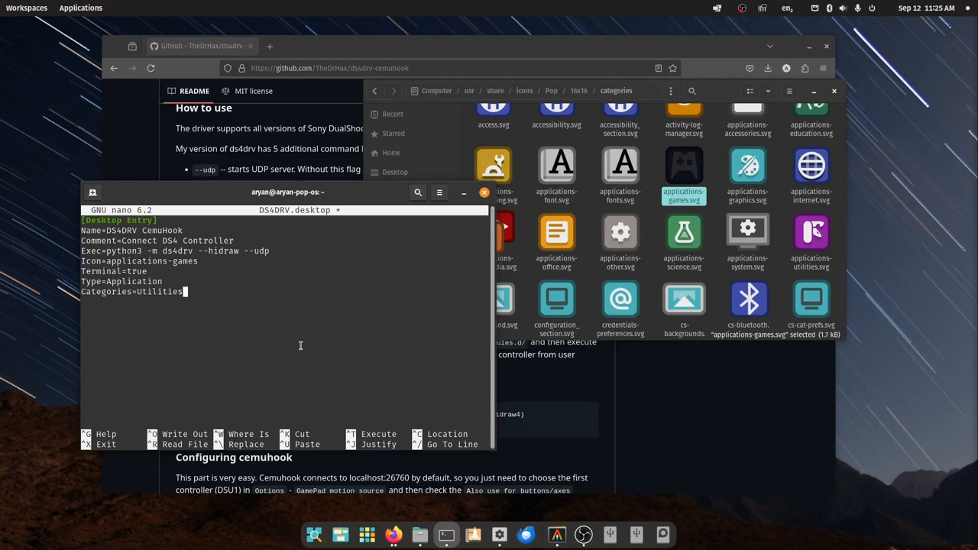
pyautogui.press('ctrl+o')
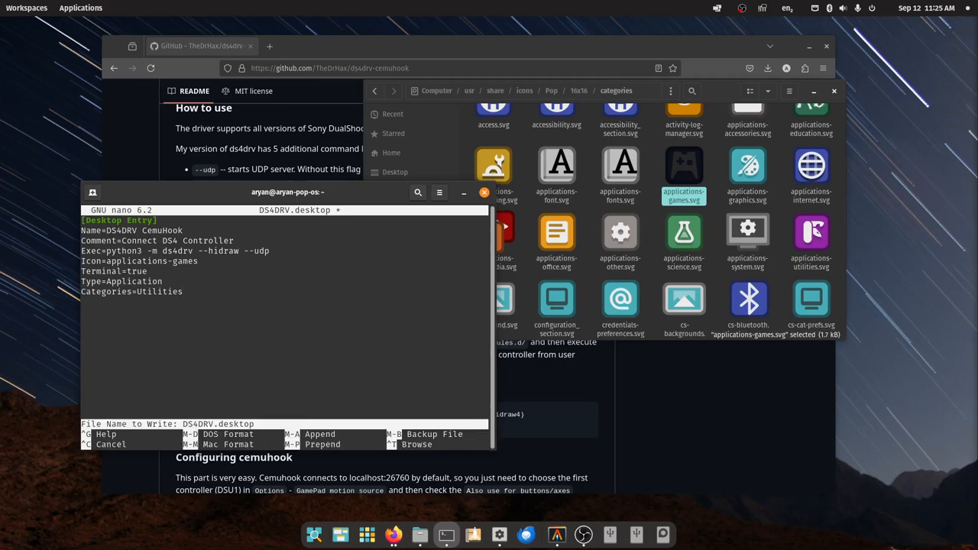
pyautogui.press('Return')
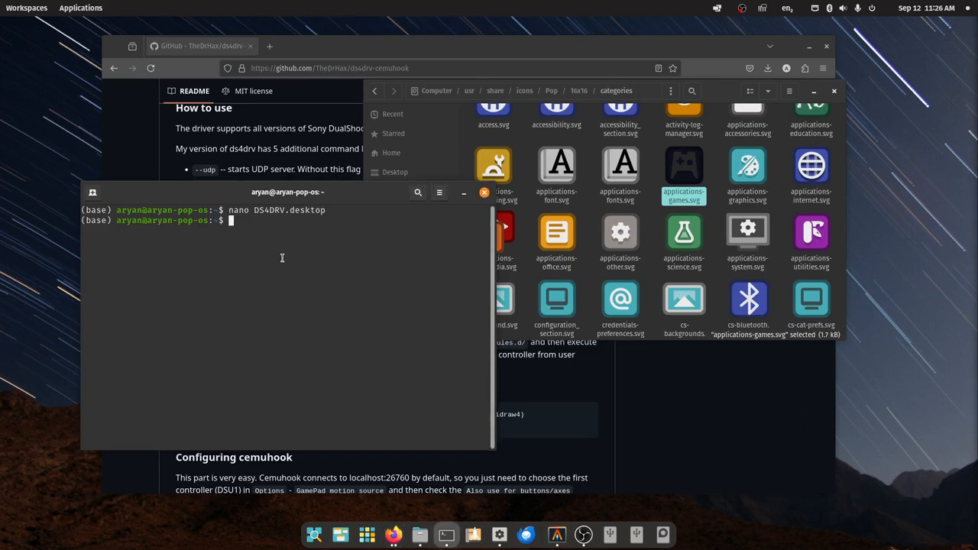
# Move DS4DRV.desktop to ~/.local/share/applications and locate DS4DRV CemuHook in the app library
pyautogui.write('nano DS4DRV.desktop')
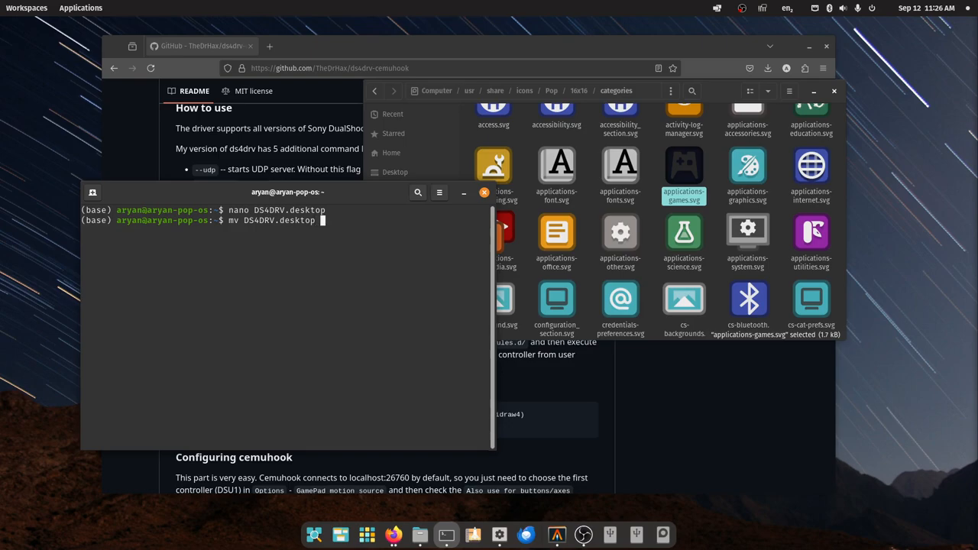
pyautogui.press('Return')
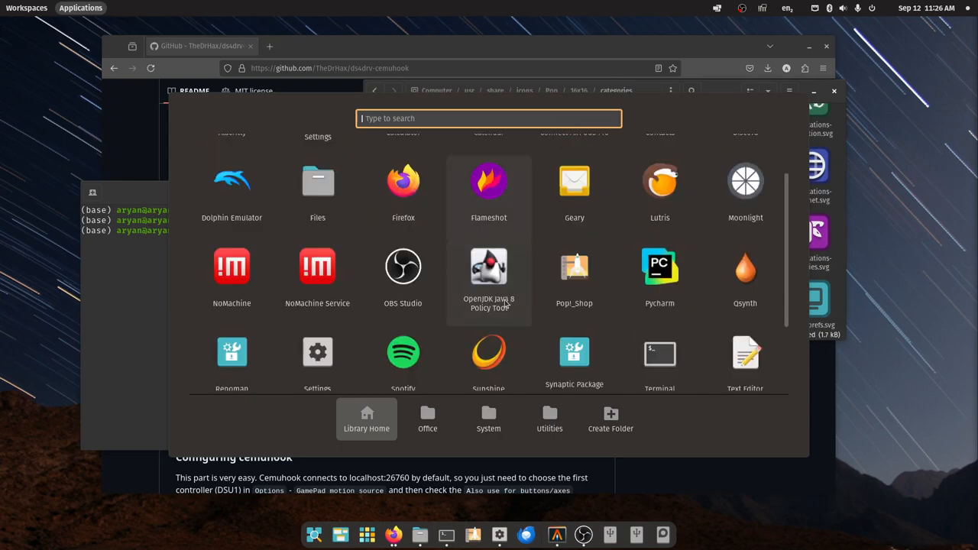
pyautogui.scroll(-3)
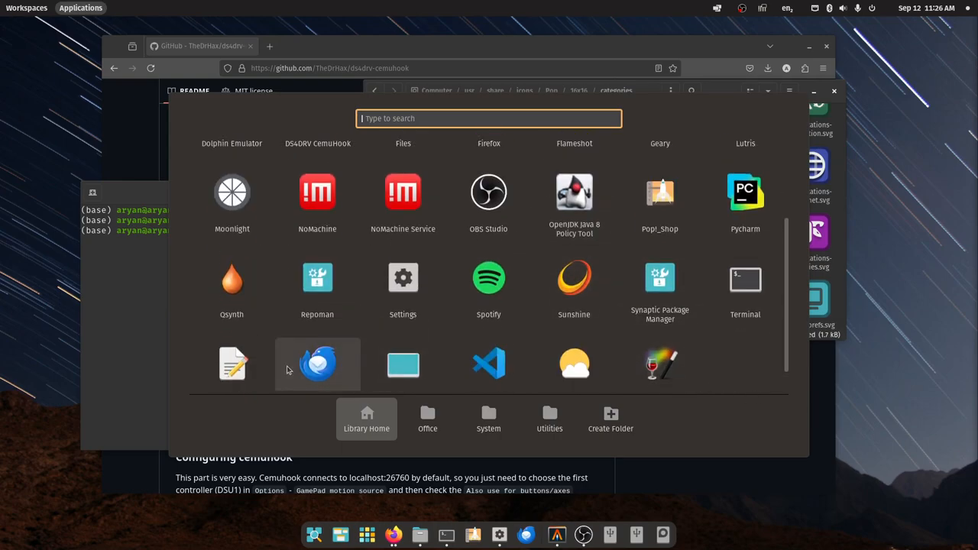
pyautogui.scroll(3)
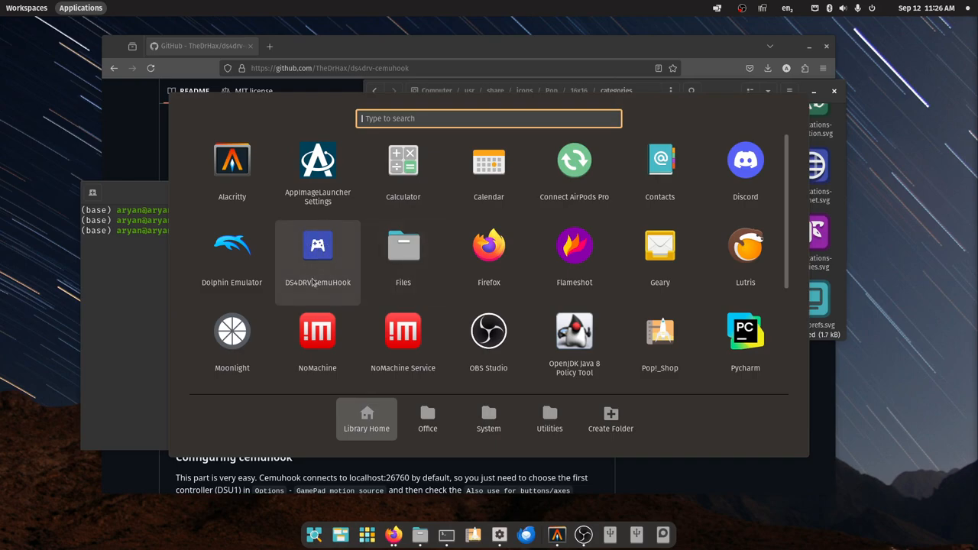